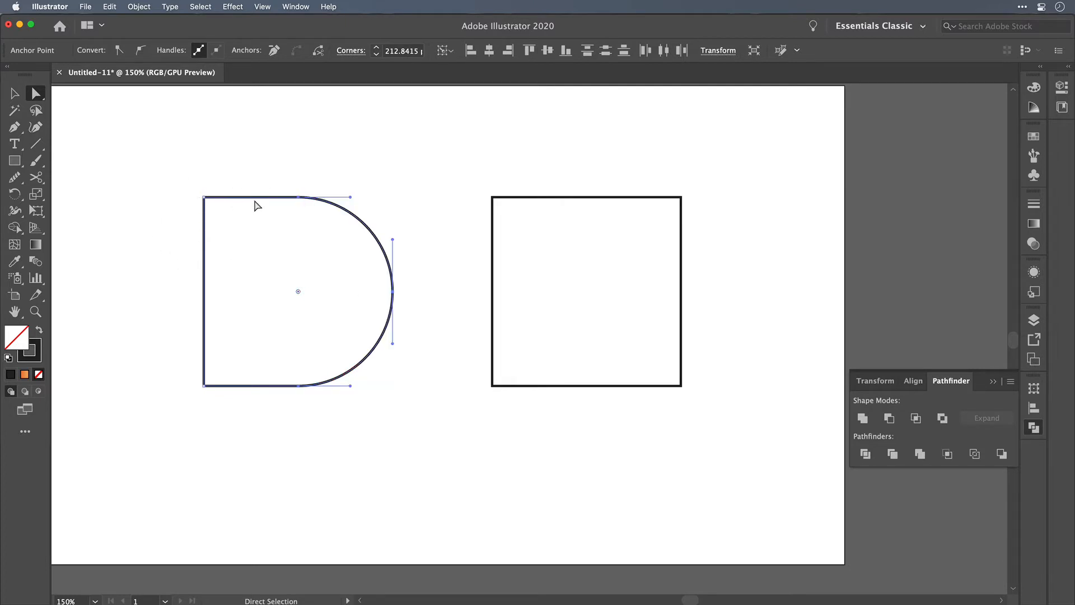
mouse_move(393, 291)
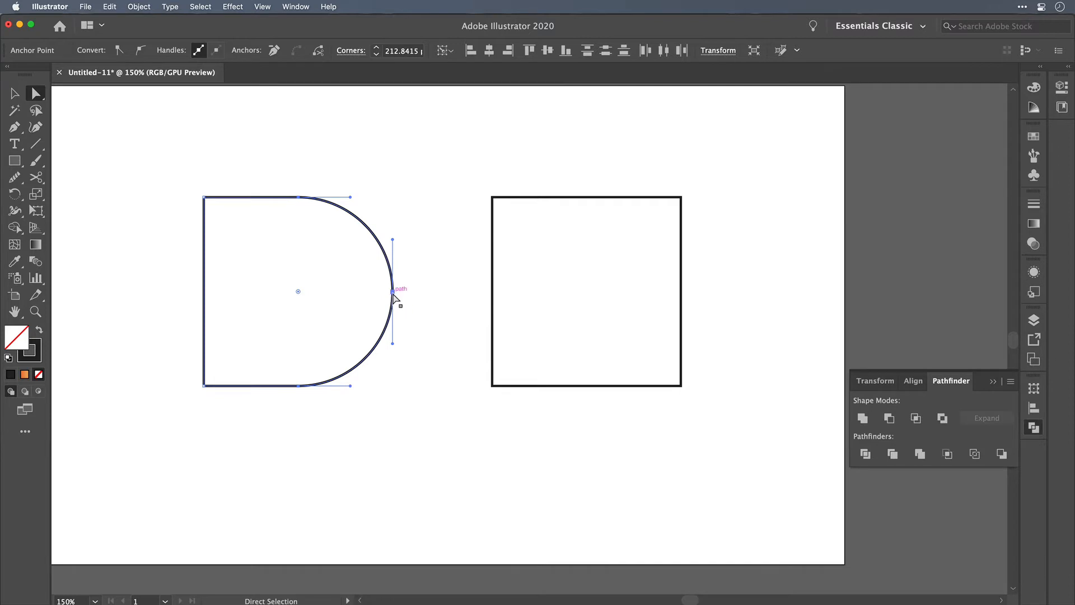
mouse_move(368, 235)
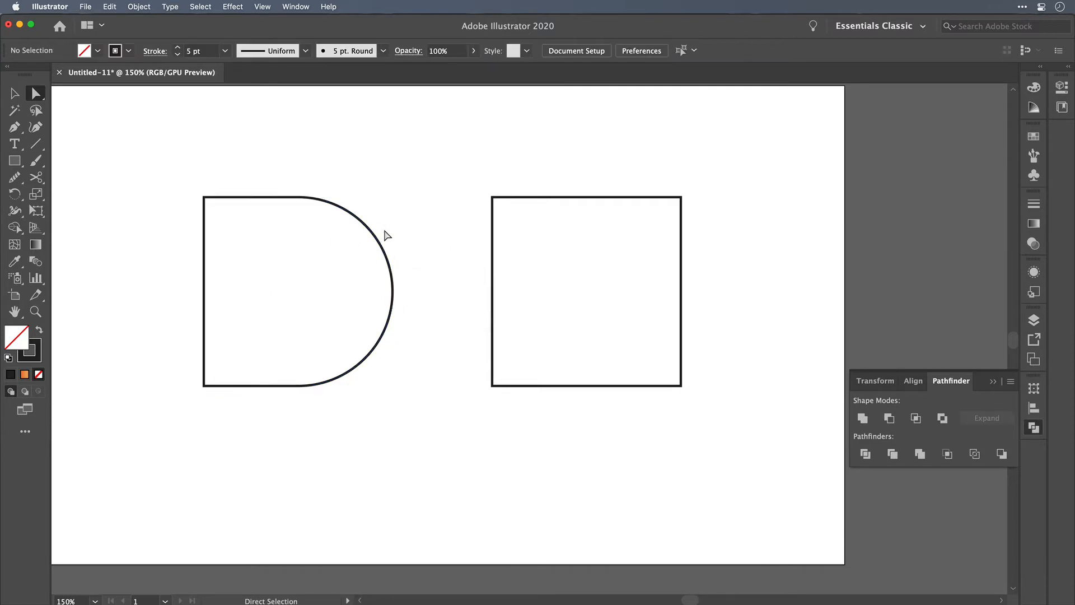
mouse_move(427, 247)
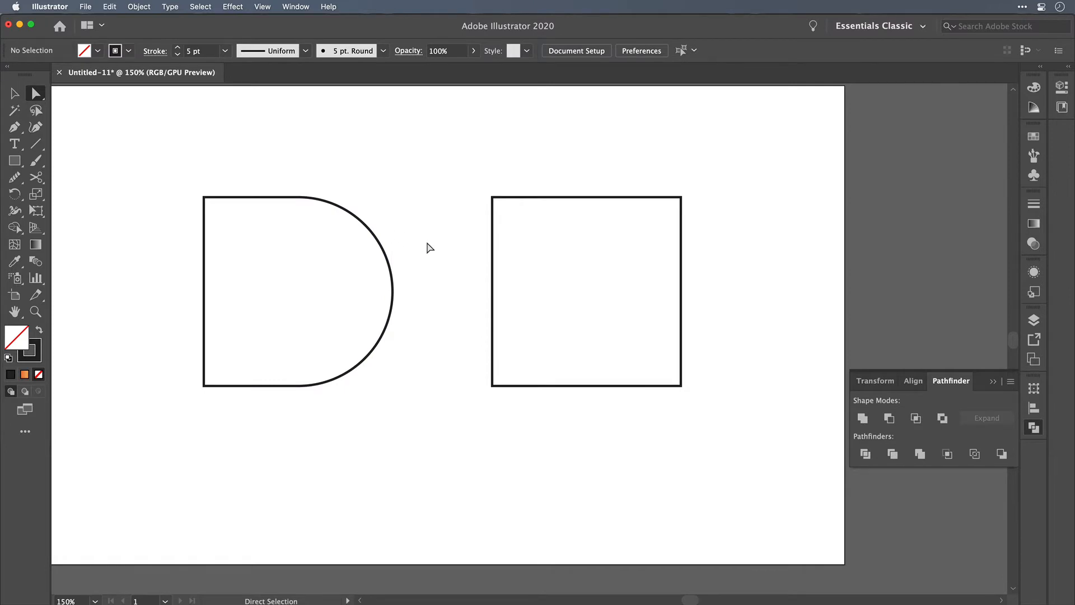
mouse_move(419, 232)
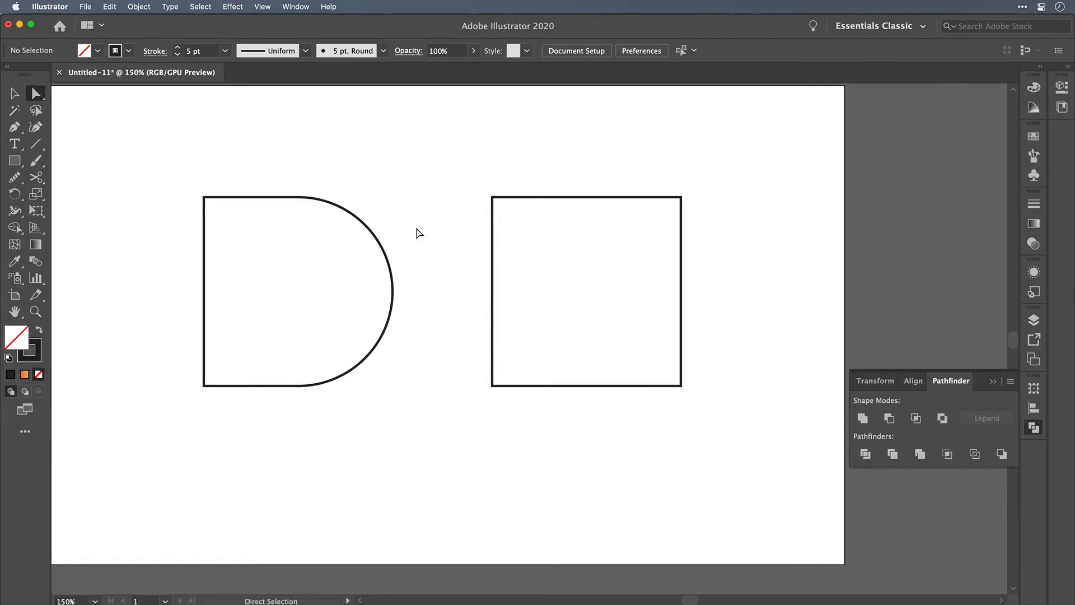
mouse_move(400, 295)
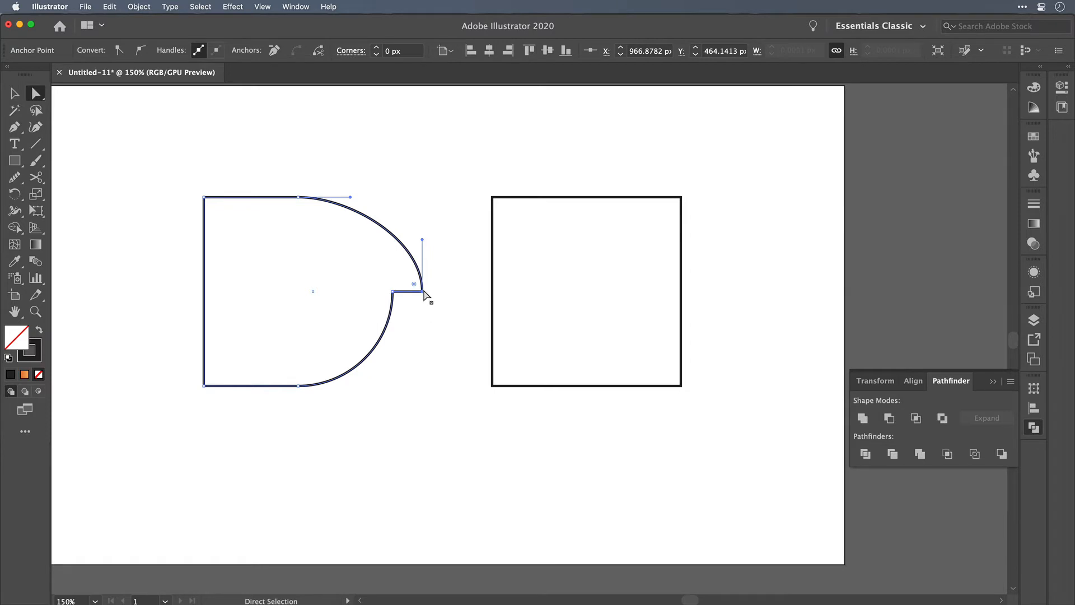
mouse_move(381, 324)
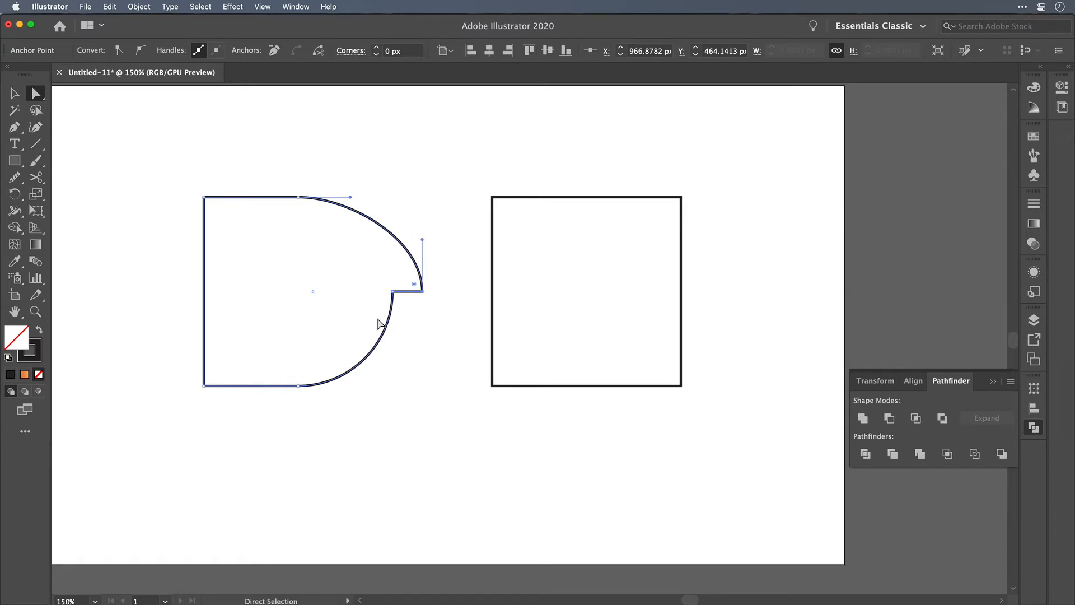
mouse_move(400, 343)
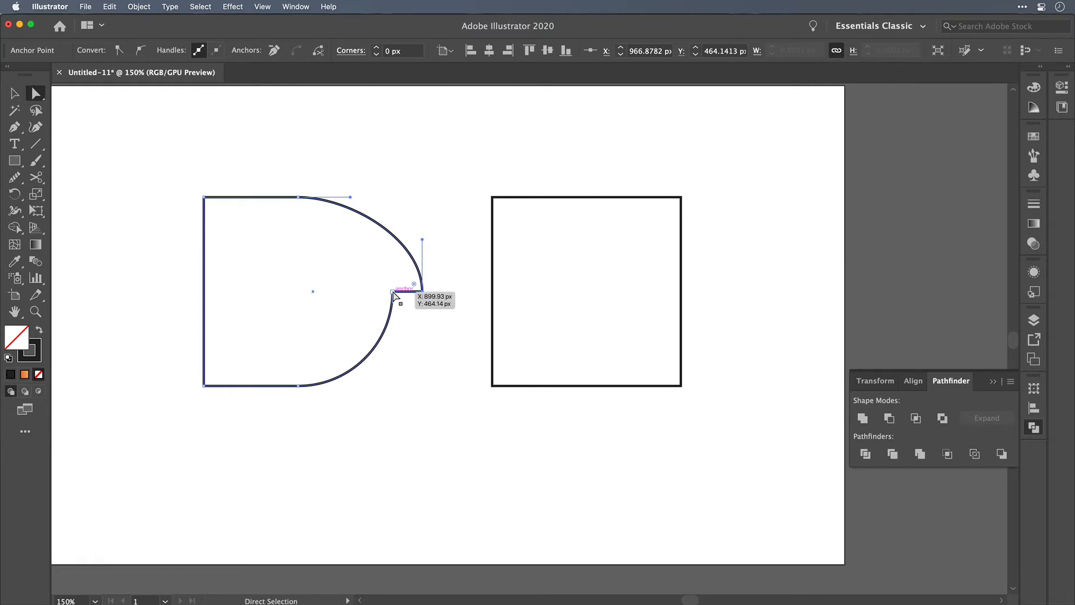
mouse_move(395, 296)
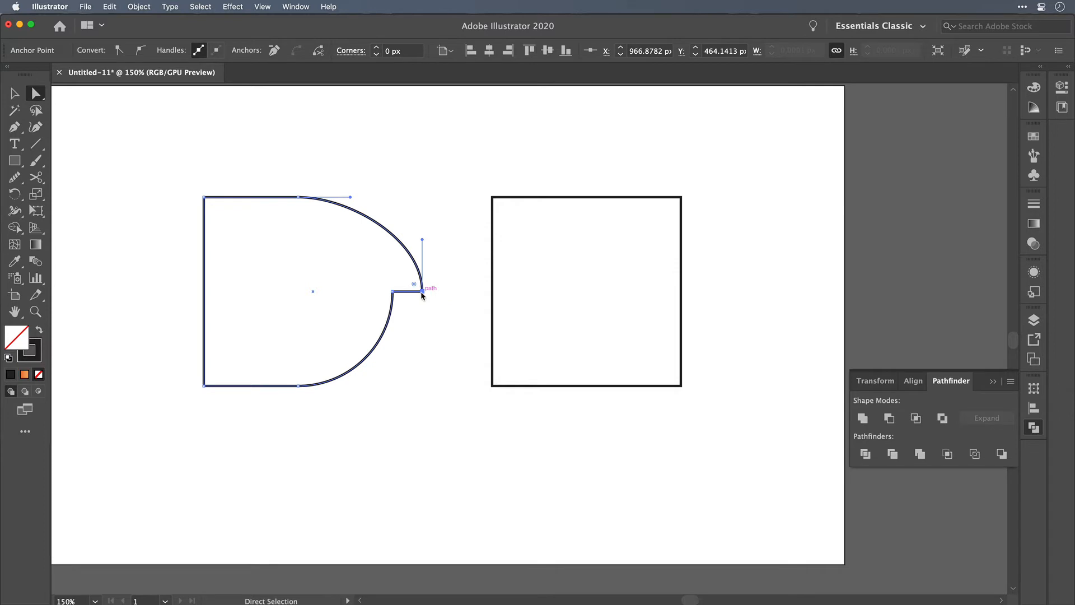
Undo the pulled-apart anchor, then unite the selected right triangle into one path.
key("cmd+z")
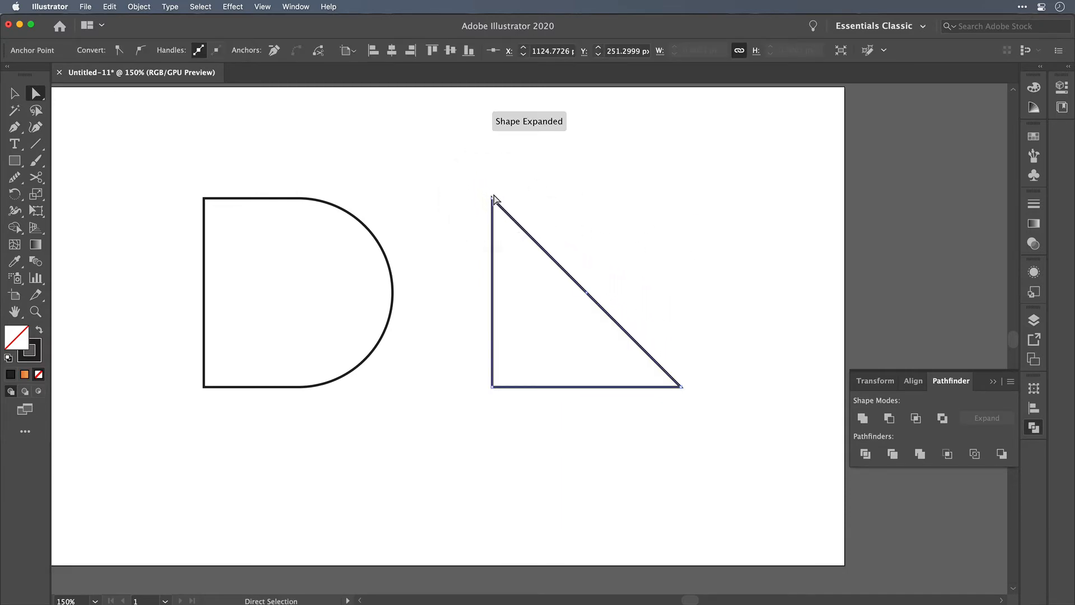
left_click(14, 93)
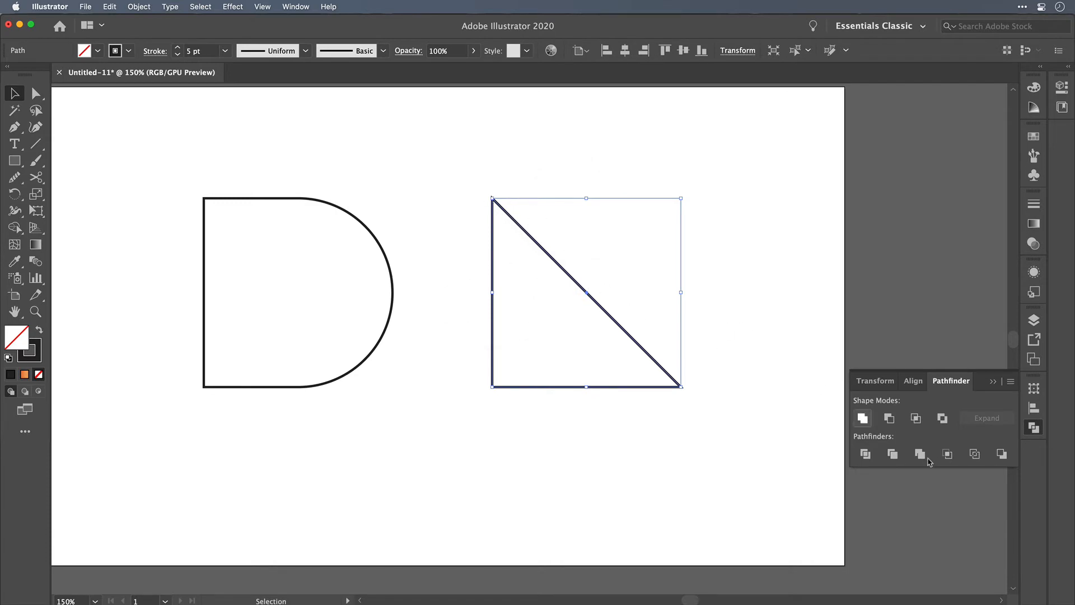
left_click(862, 418)
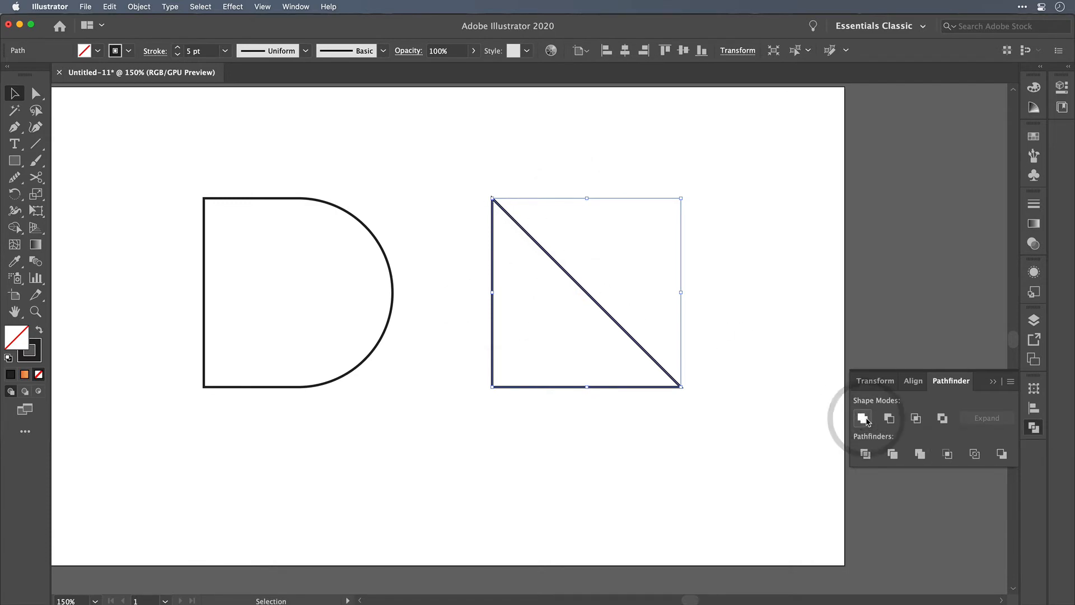
left_click(862, 418)
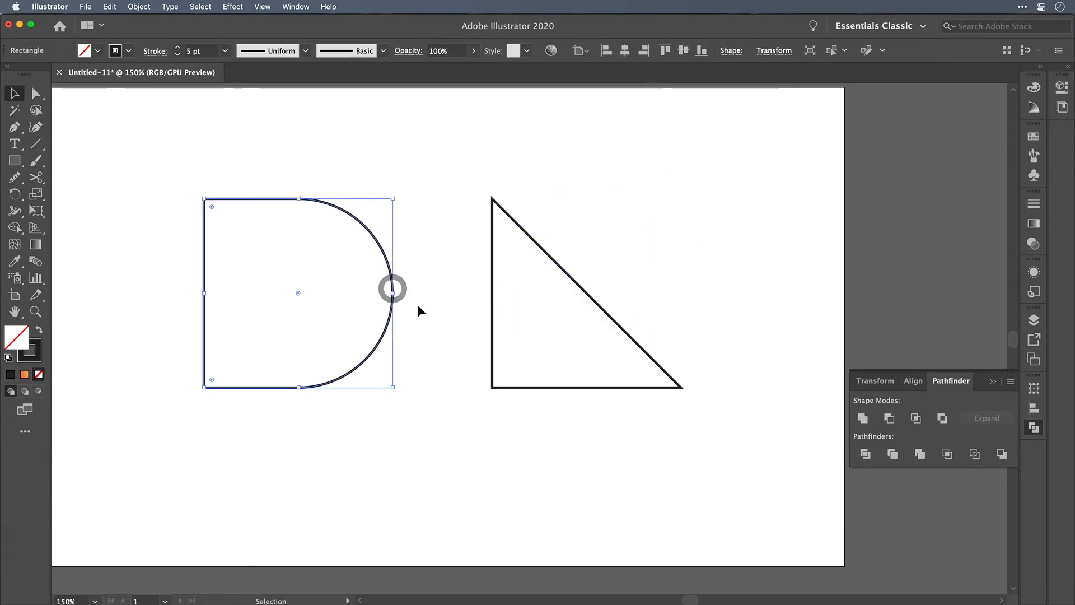
mouse_move(351, 341)
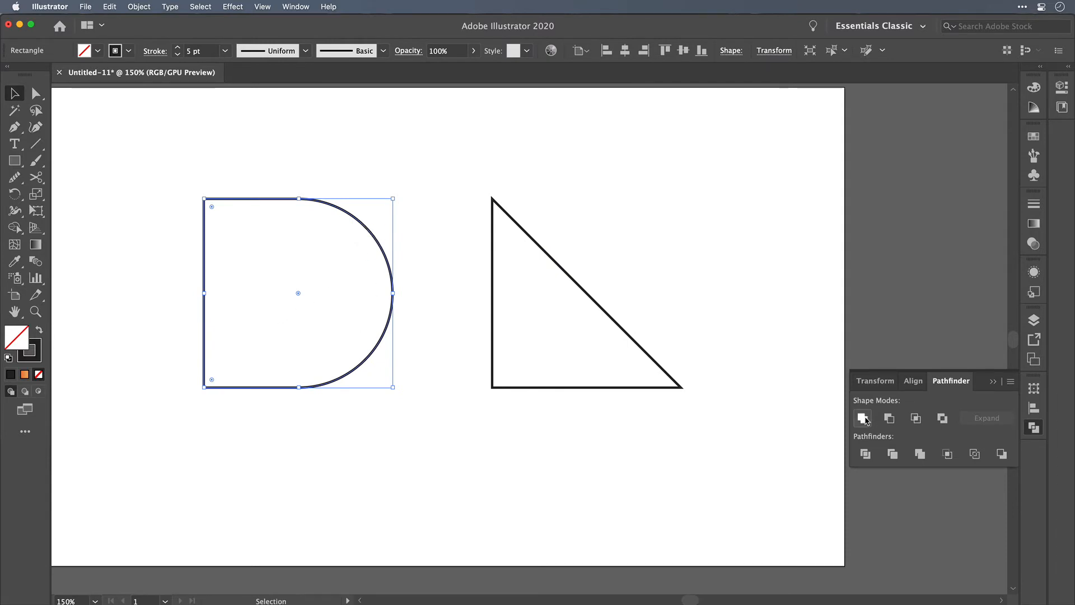
left_click(479, 257)
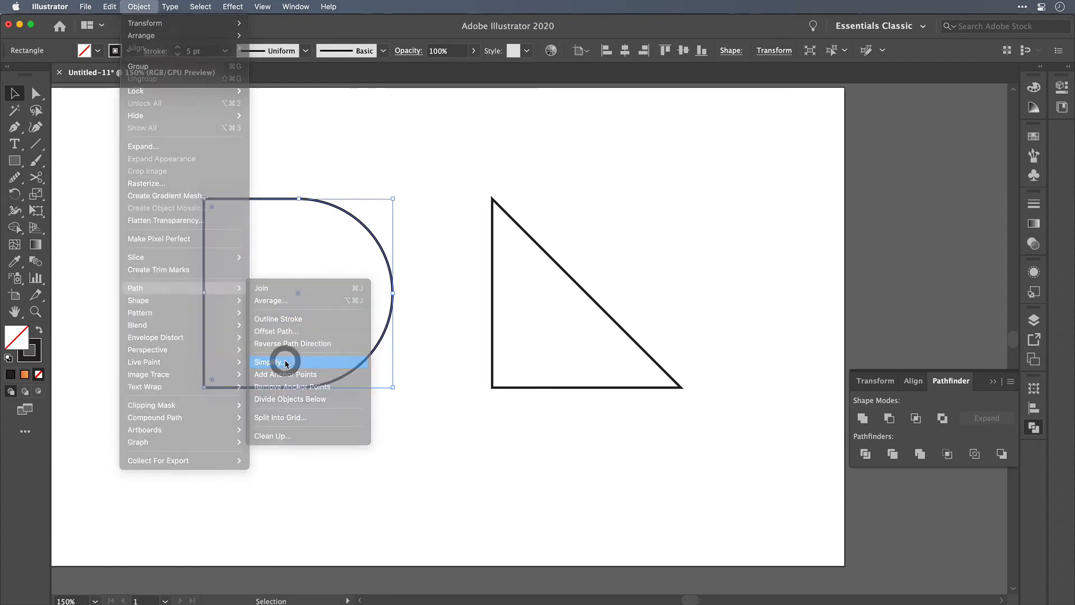
left_click(269, 361)
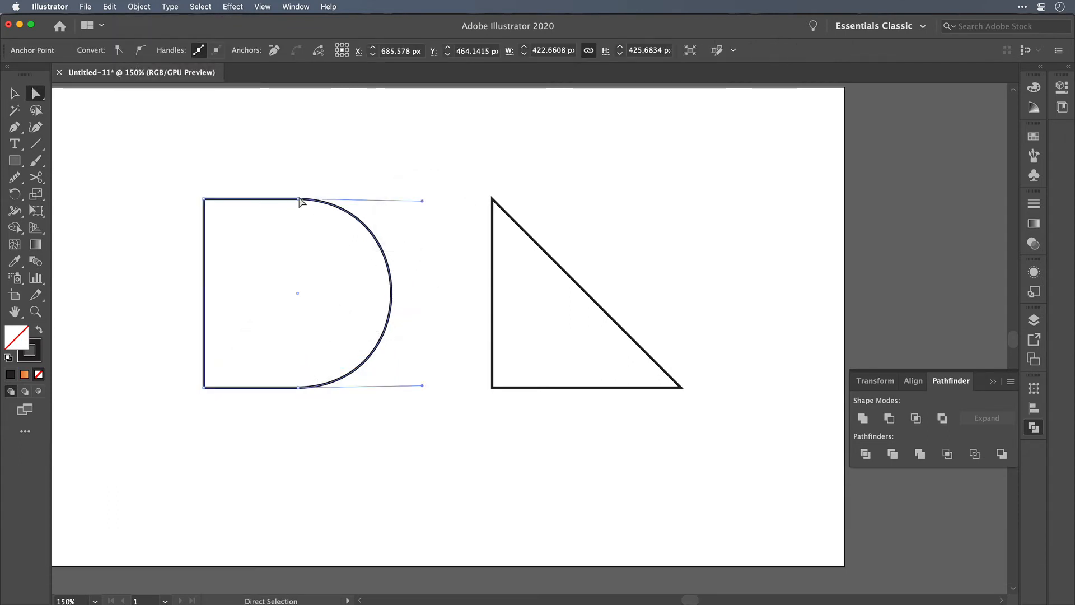
mouse_move(397, 279)
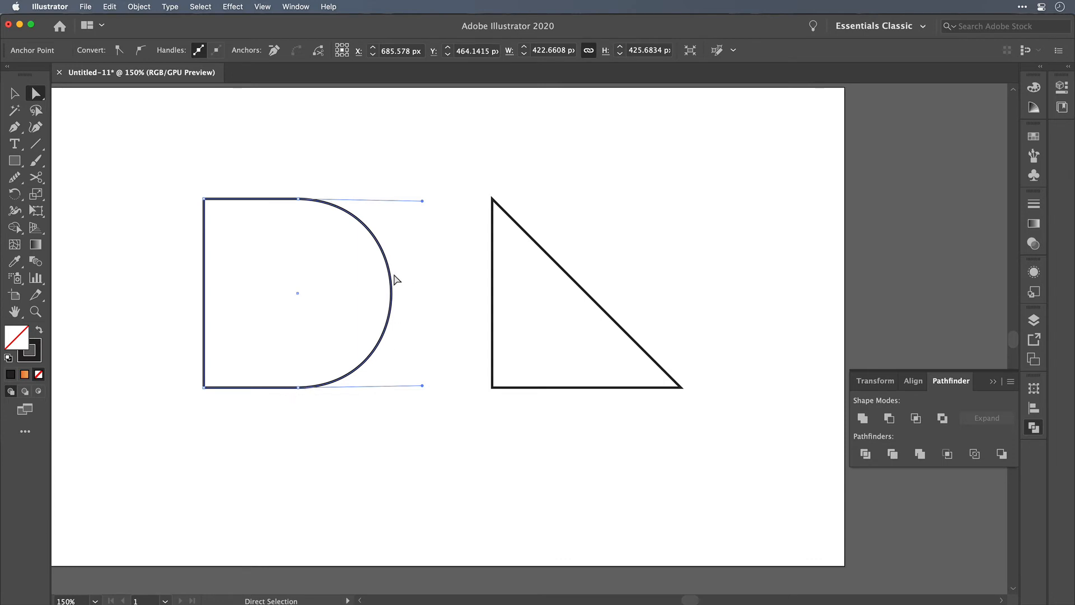
mouse_move(382, 373)
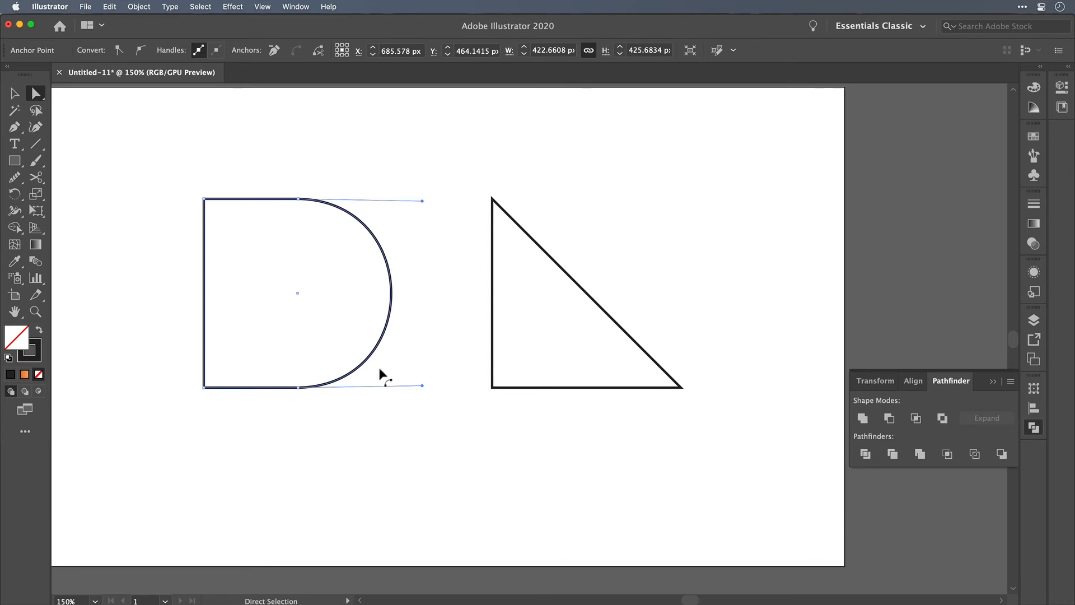
key("cmd+z")
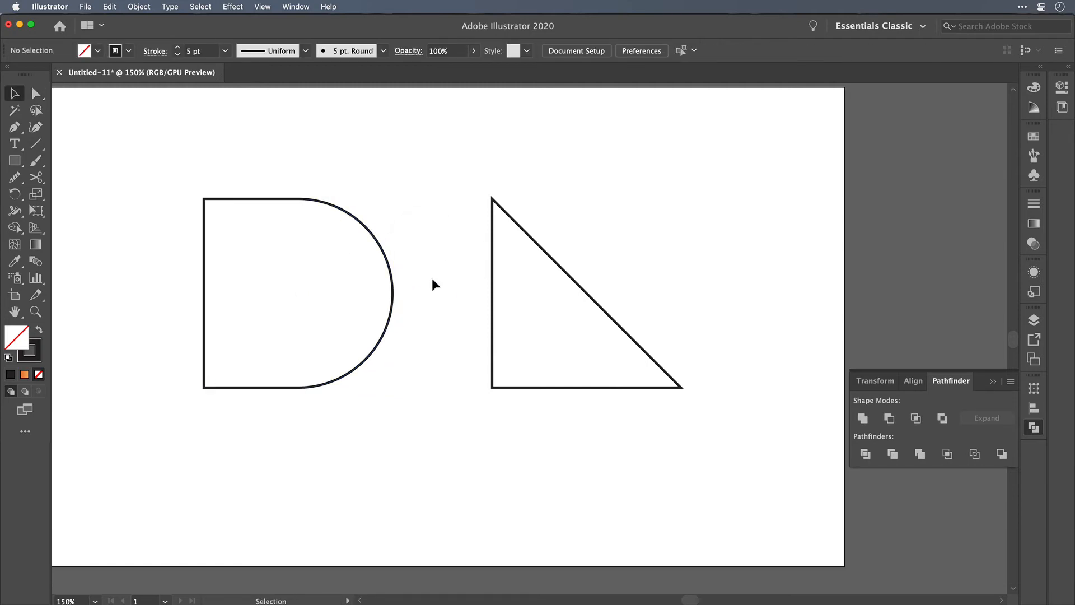
Offset the D shape by 0.0001 px with Miter joins.
left_click(299, 293)
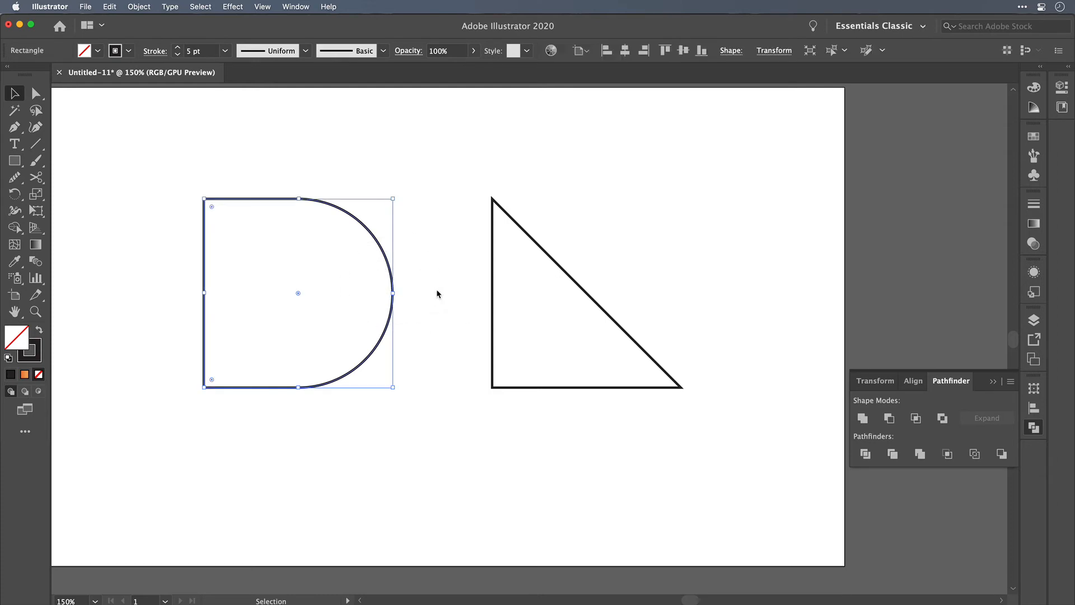
left_click(138, 7)
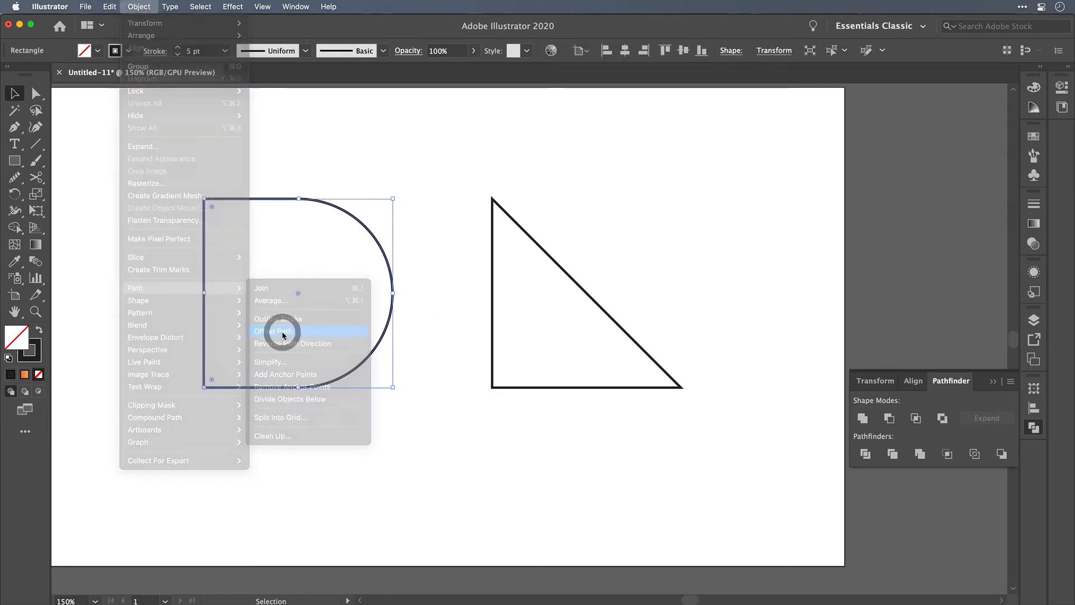
left_click(274, 330)
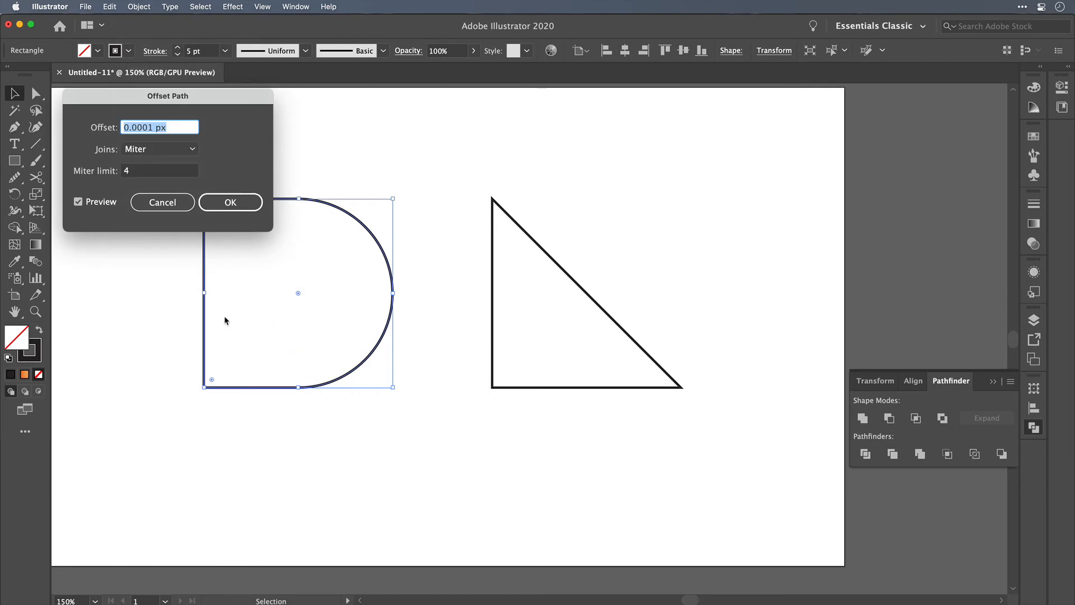
mouse_move(171, 128)
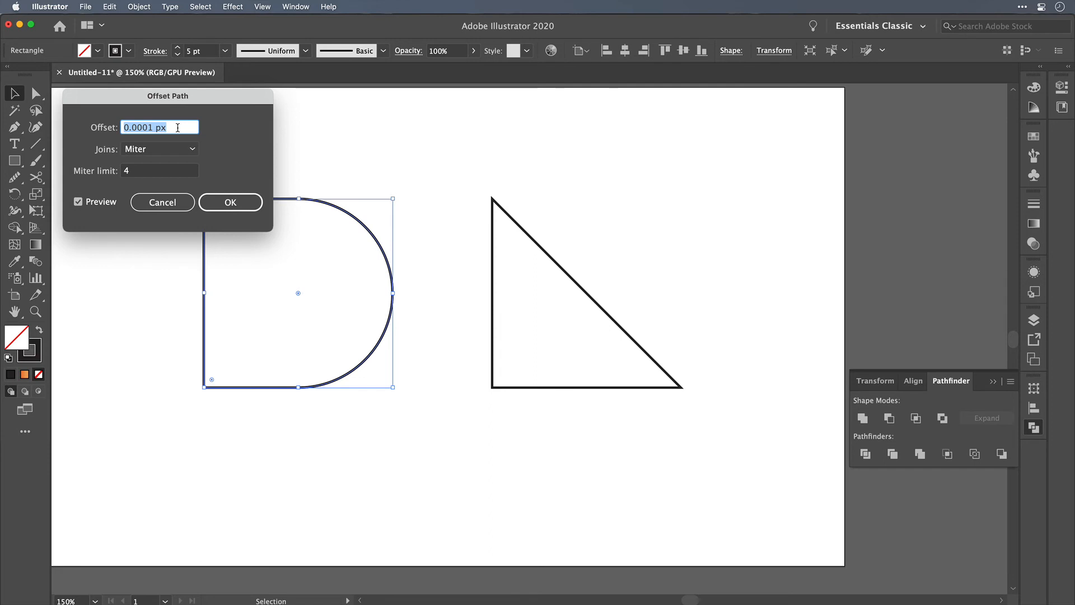
mouse_move(232, 194)
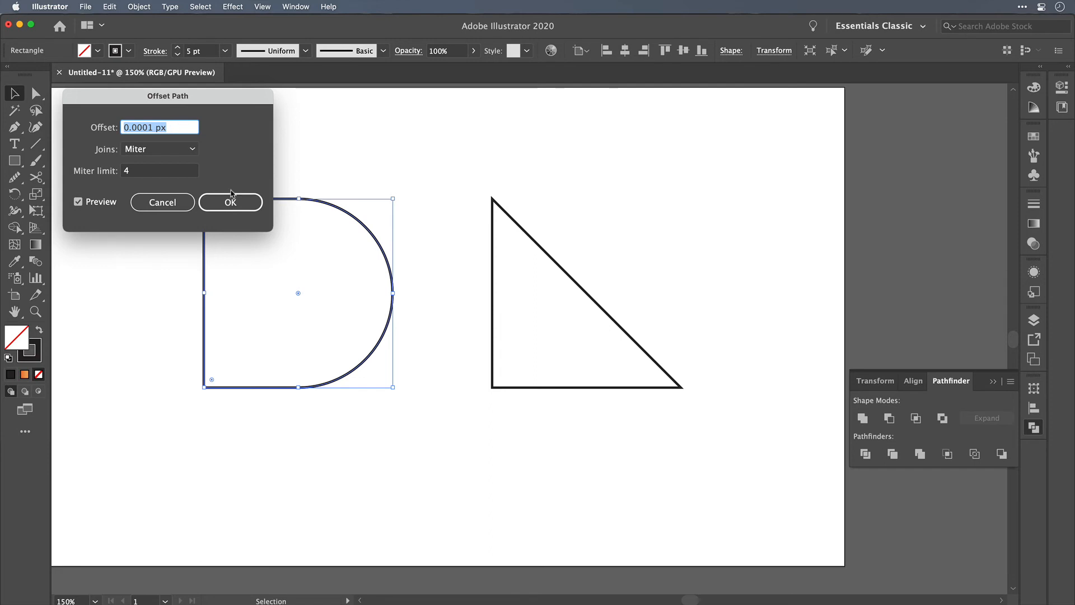
left_click(229, 201)
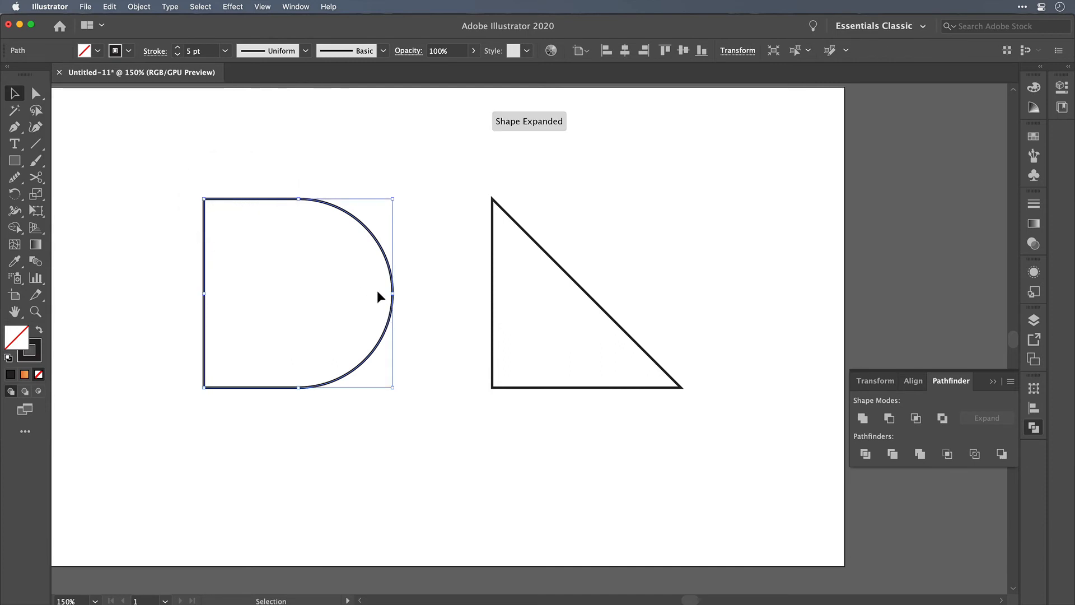
mouse_move(225, 213)
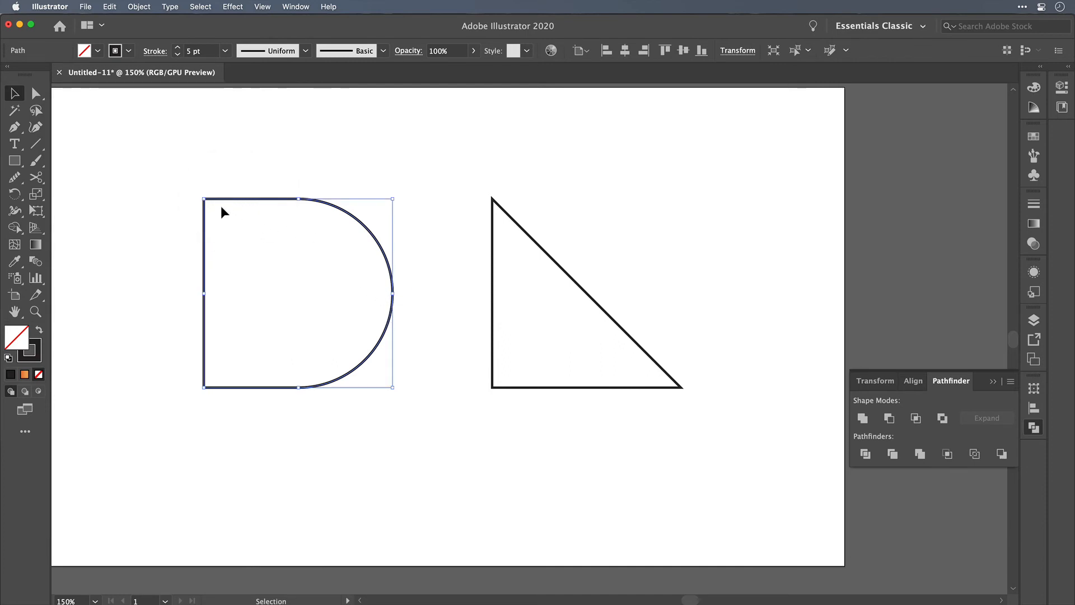
mouse_move(217, 398)
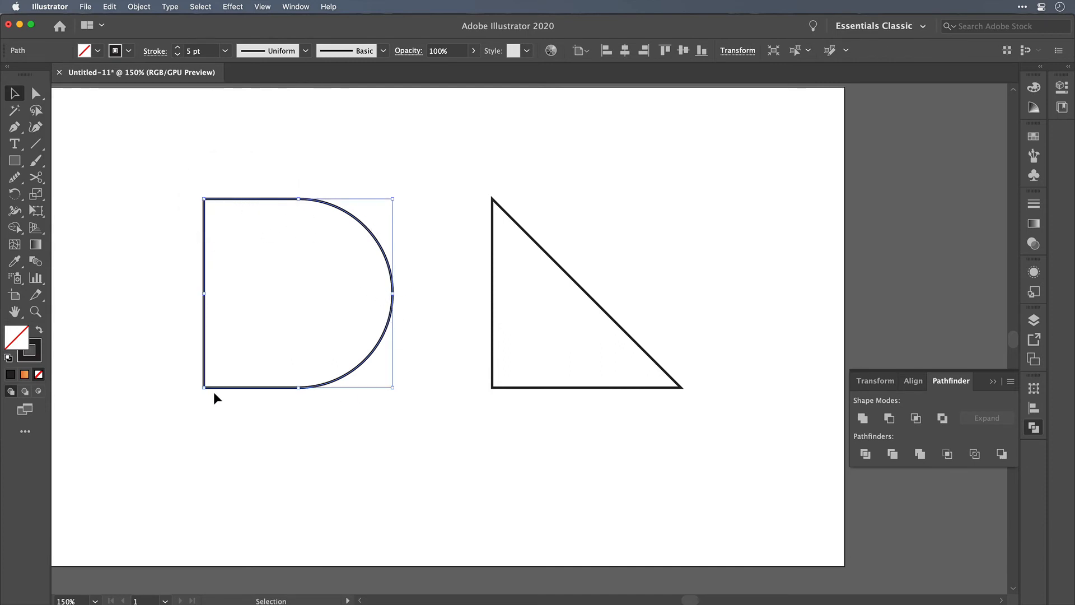
mouse_move(318, 394)
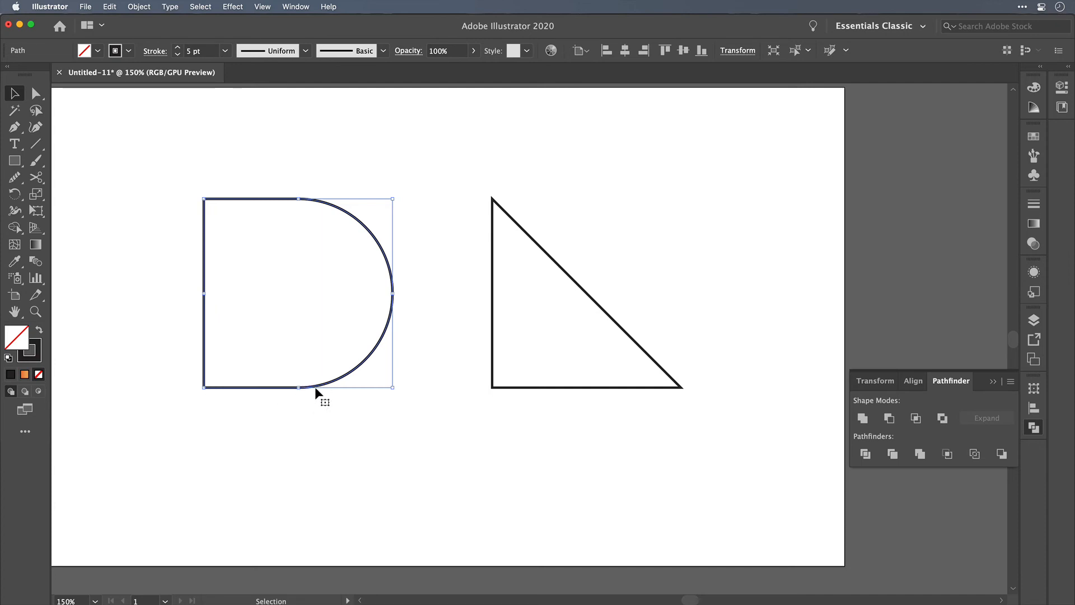
Cut the offset D copy, remove the original, and paste the copy in front.
key("cmd+x")
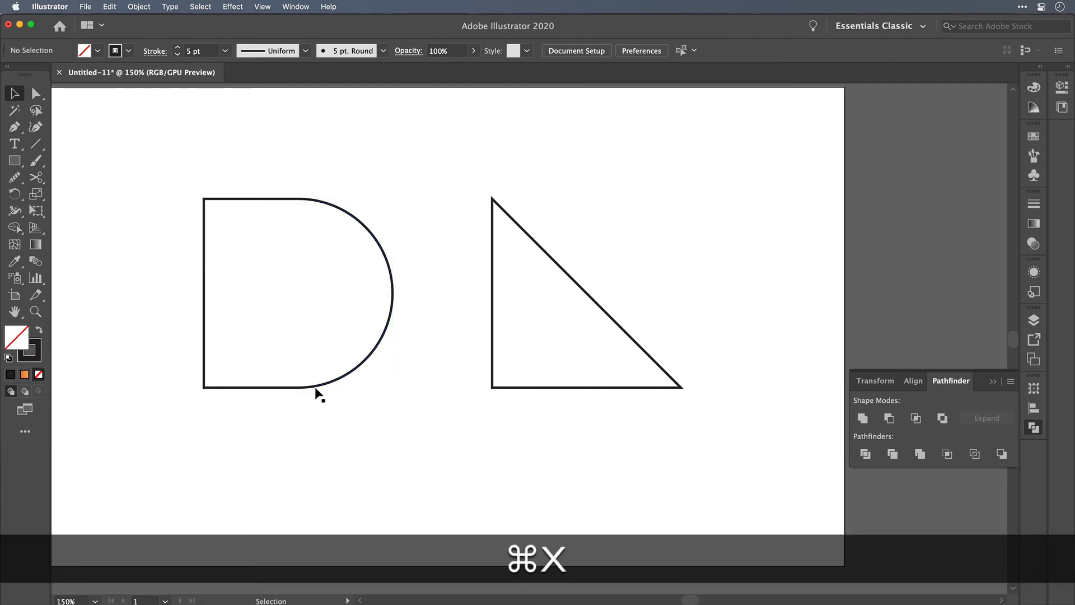
left_click(333, 321)
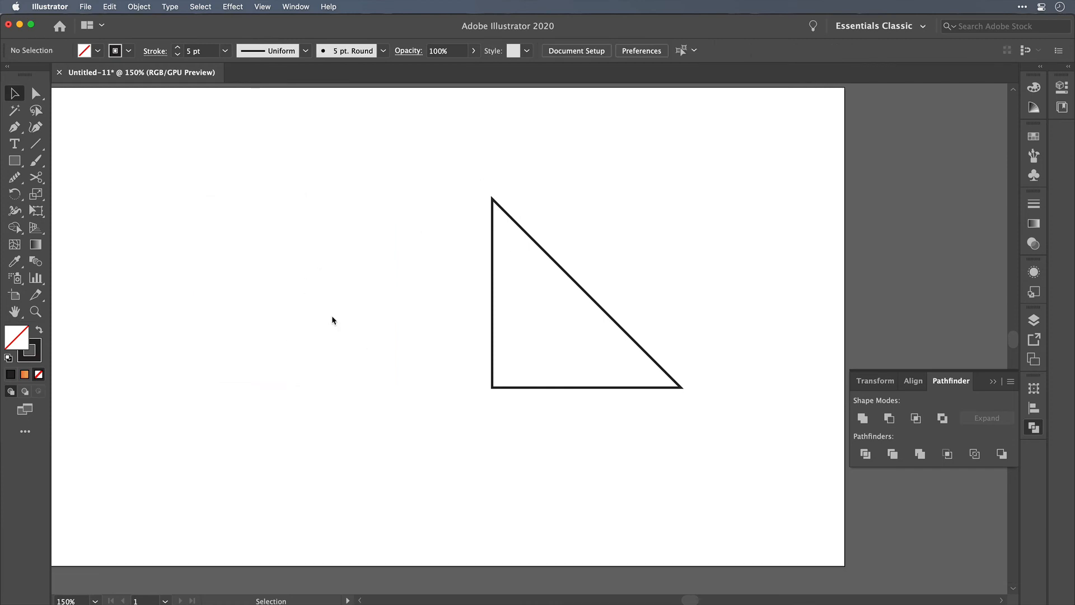
key("cmd+f")
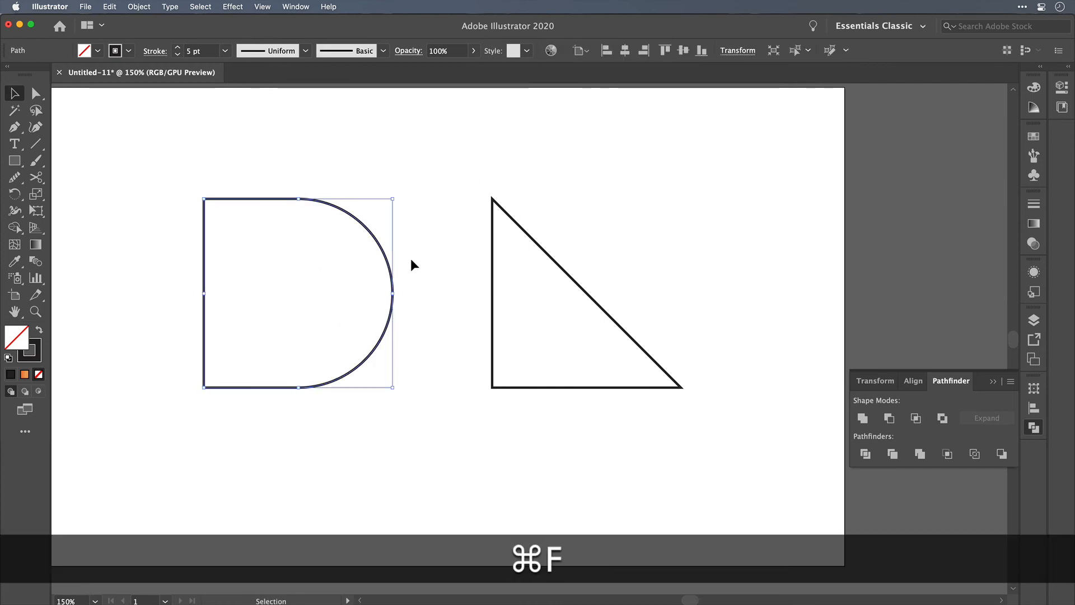
left_click(35, 93)
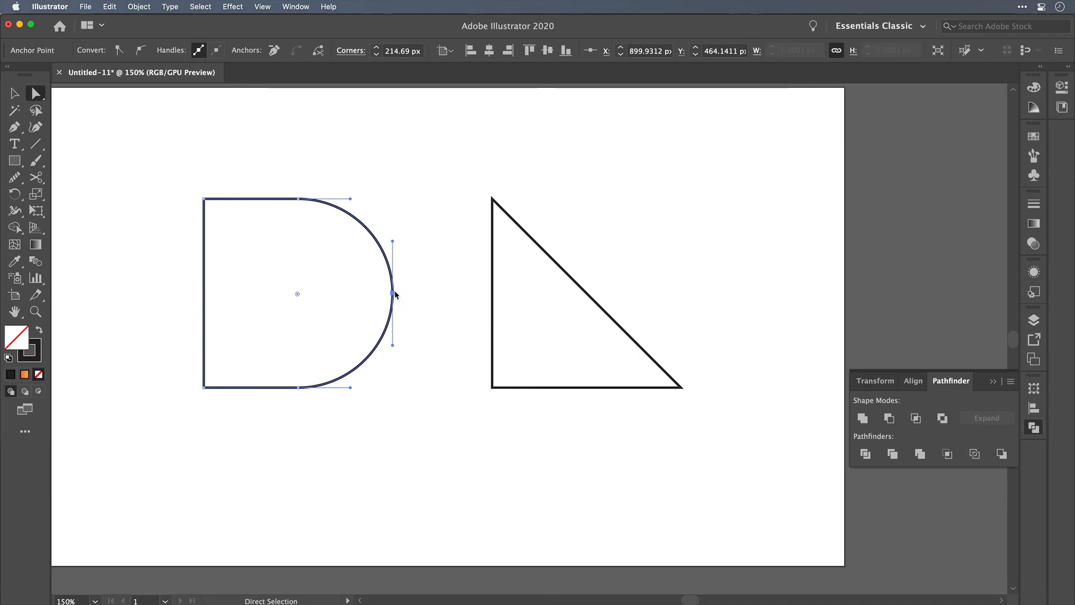
mouse_move(356, 229)
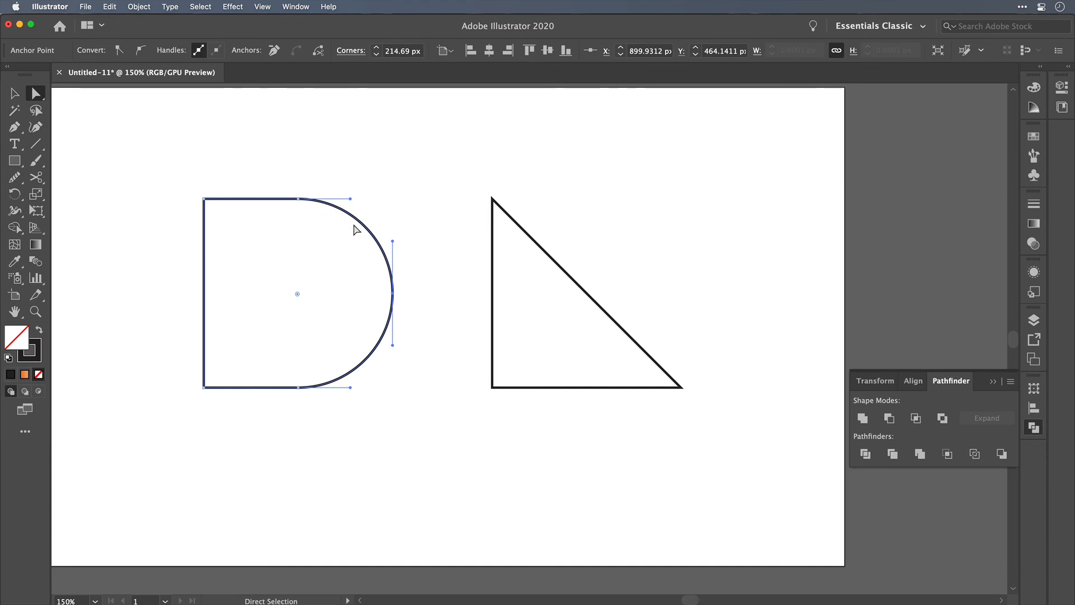
mouse_move(322, 219)
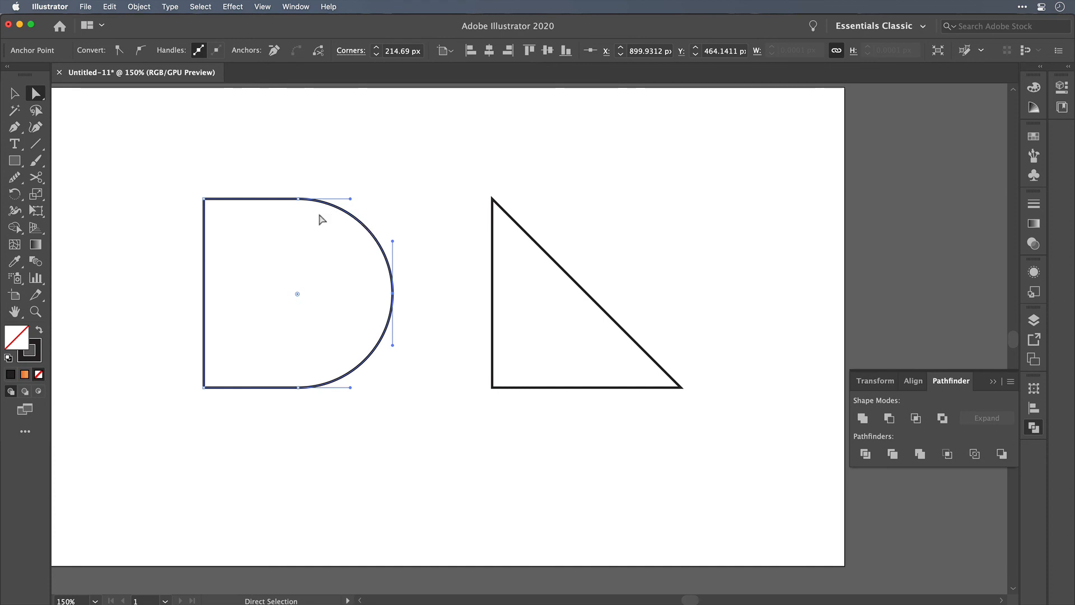
mouse_move(393, 296)
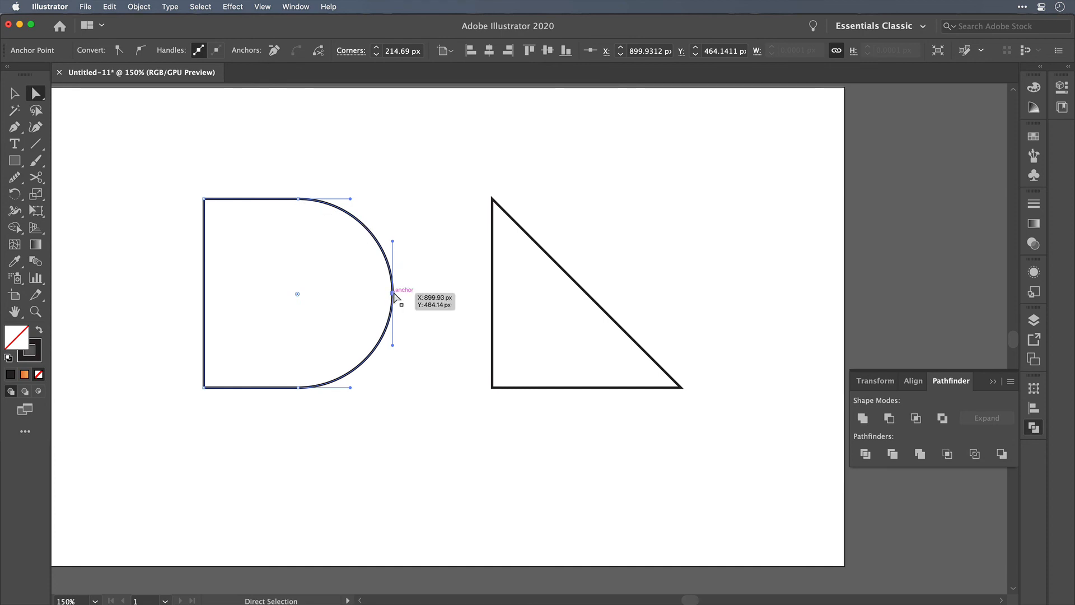
mouse_move(257, 240)
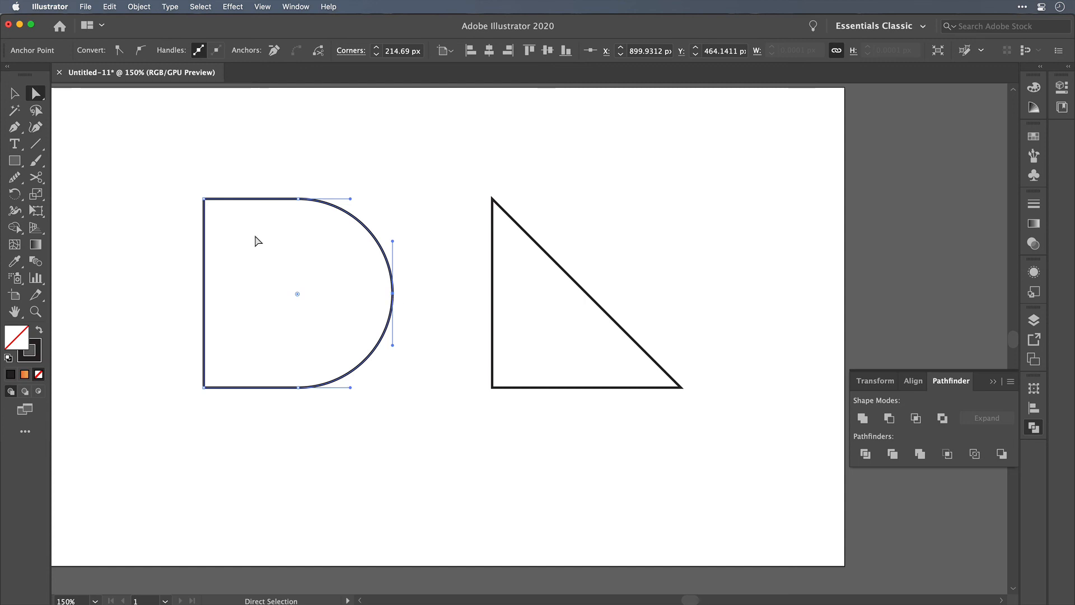
mouse_move(418, 296)
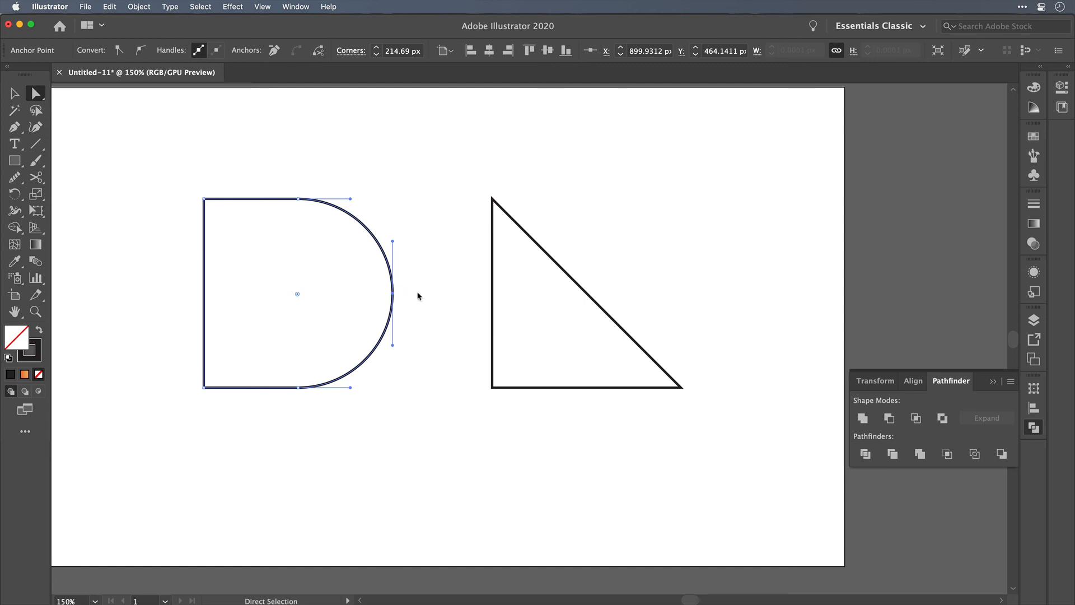
mouse_move(415, 287)
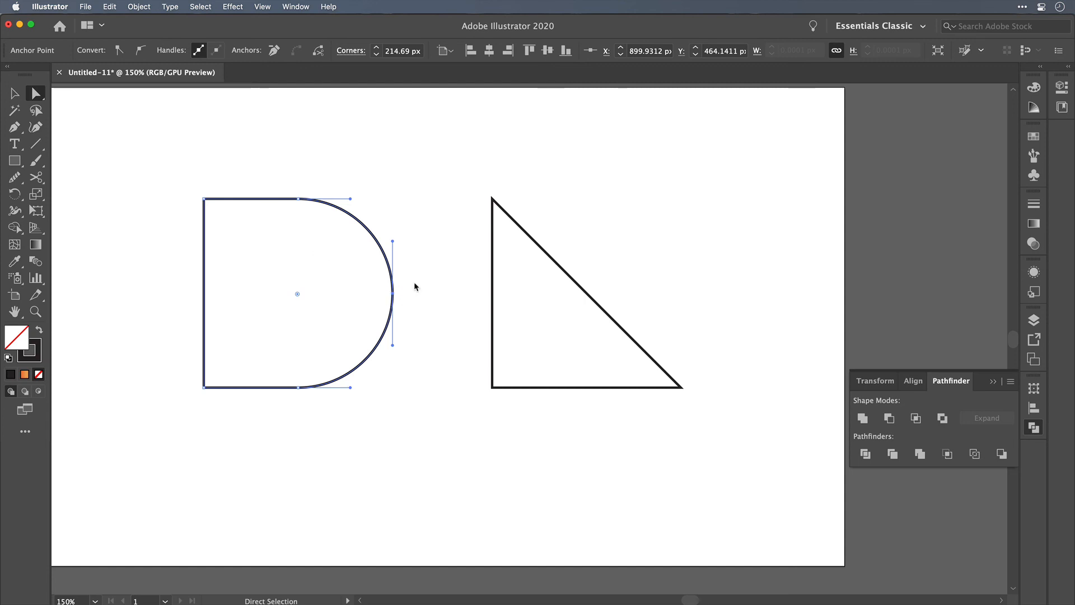
left_click(416, 288)
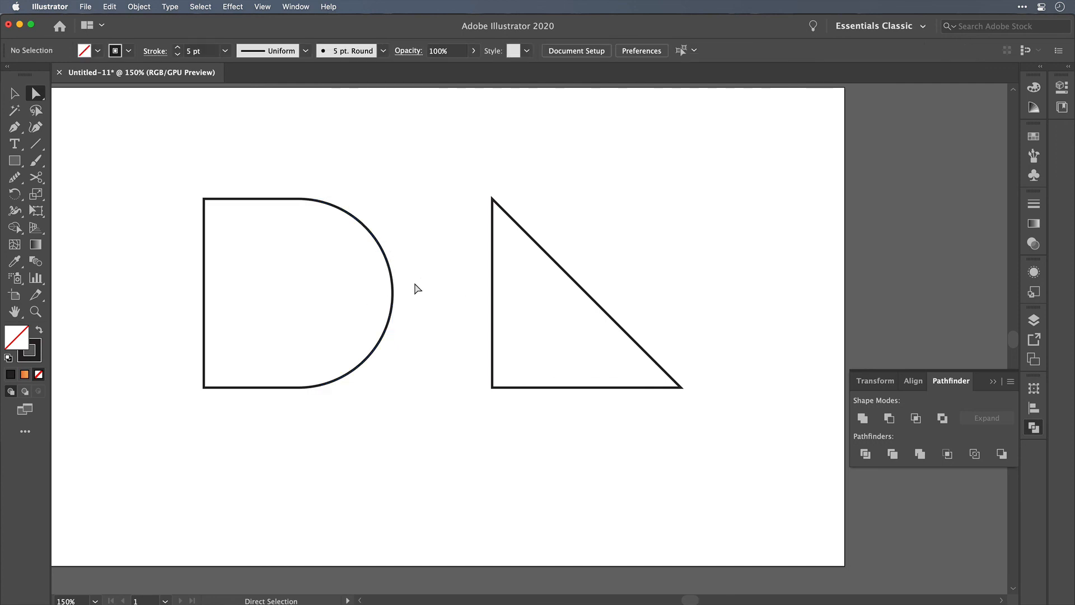
mouse_move(415, 286)
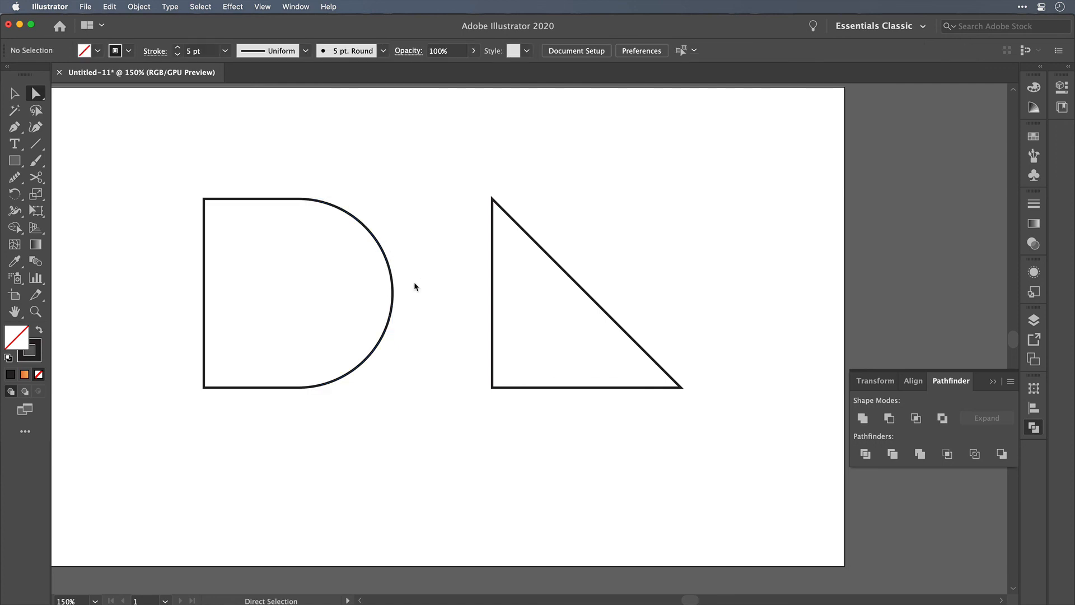